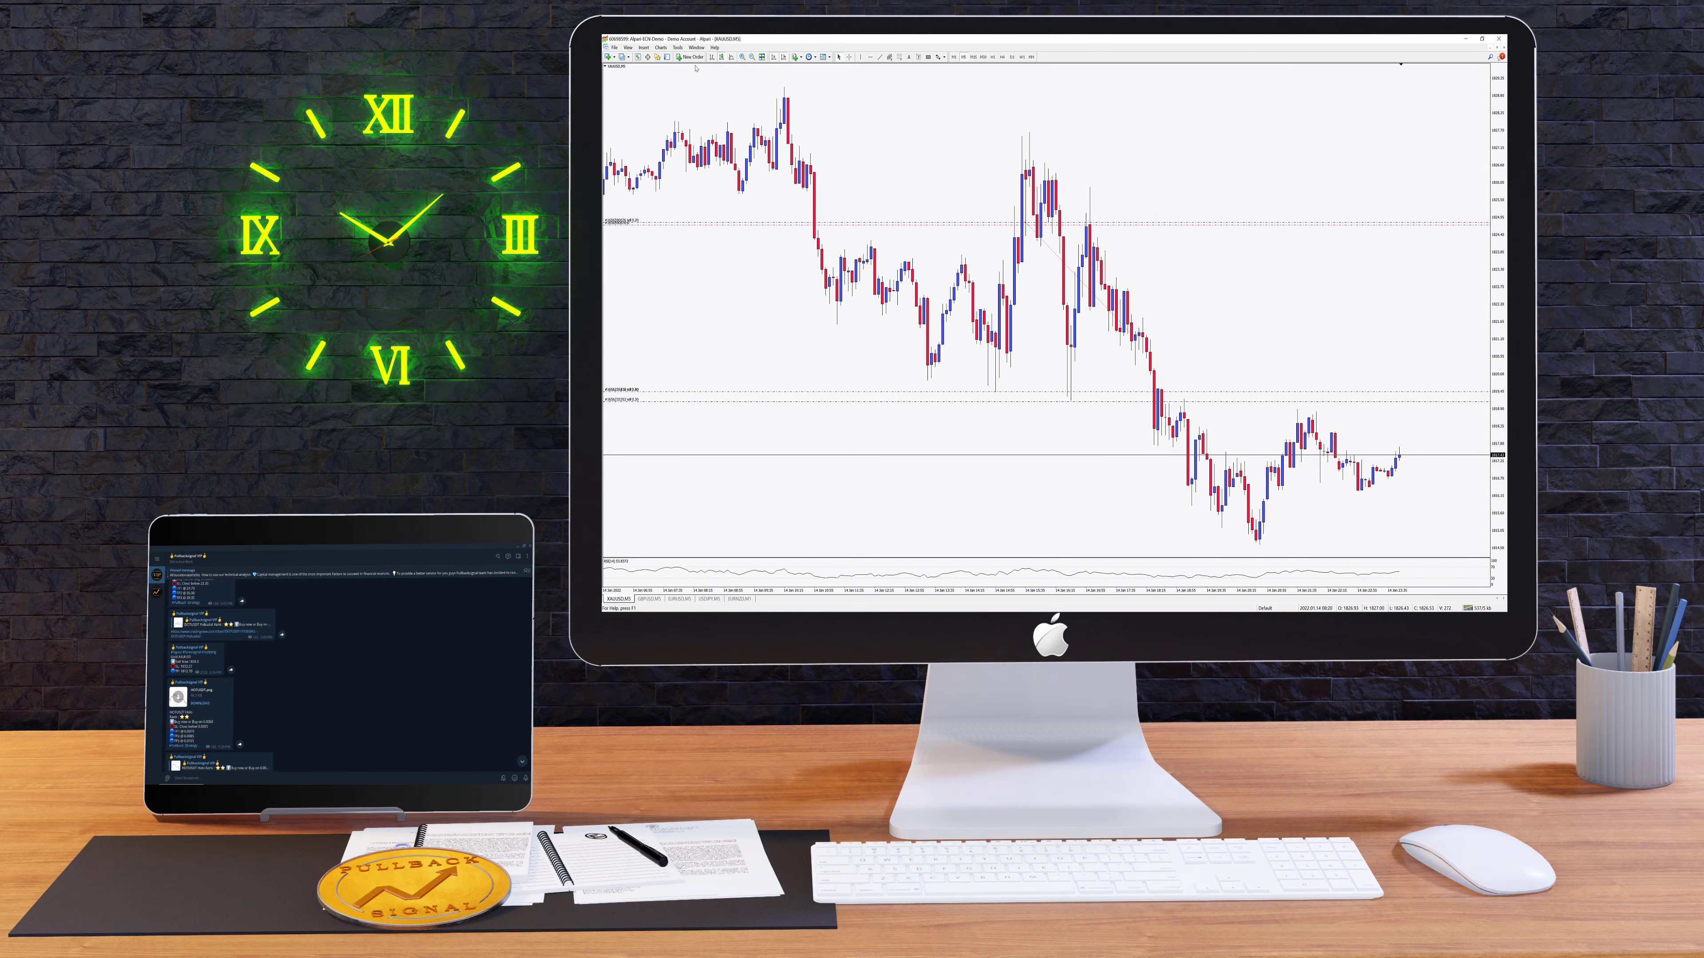
Start a new market order for gold quoting bid 1817.43 / ask 1817.92.
{"action": "left_click", "coordinate": [690, 57]}
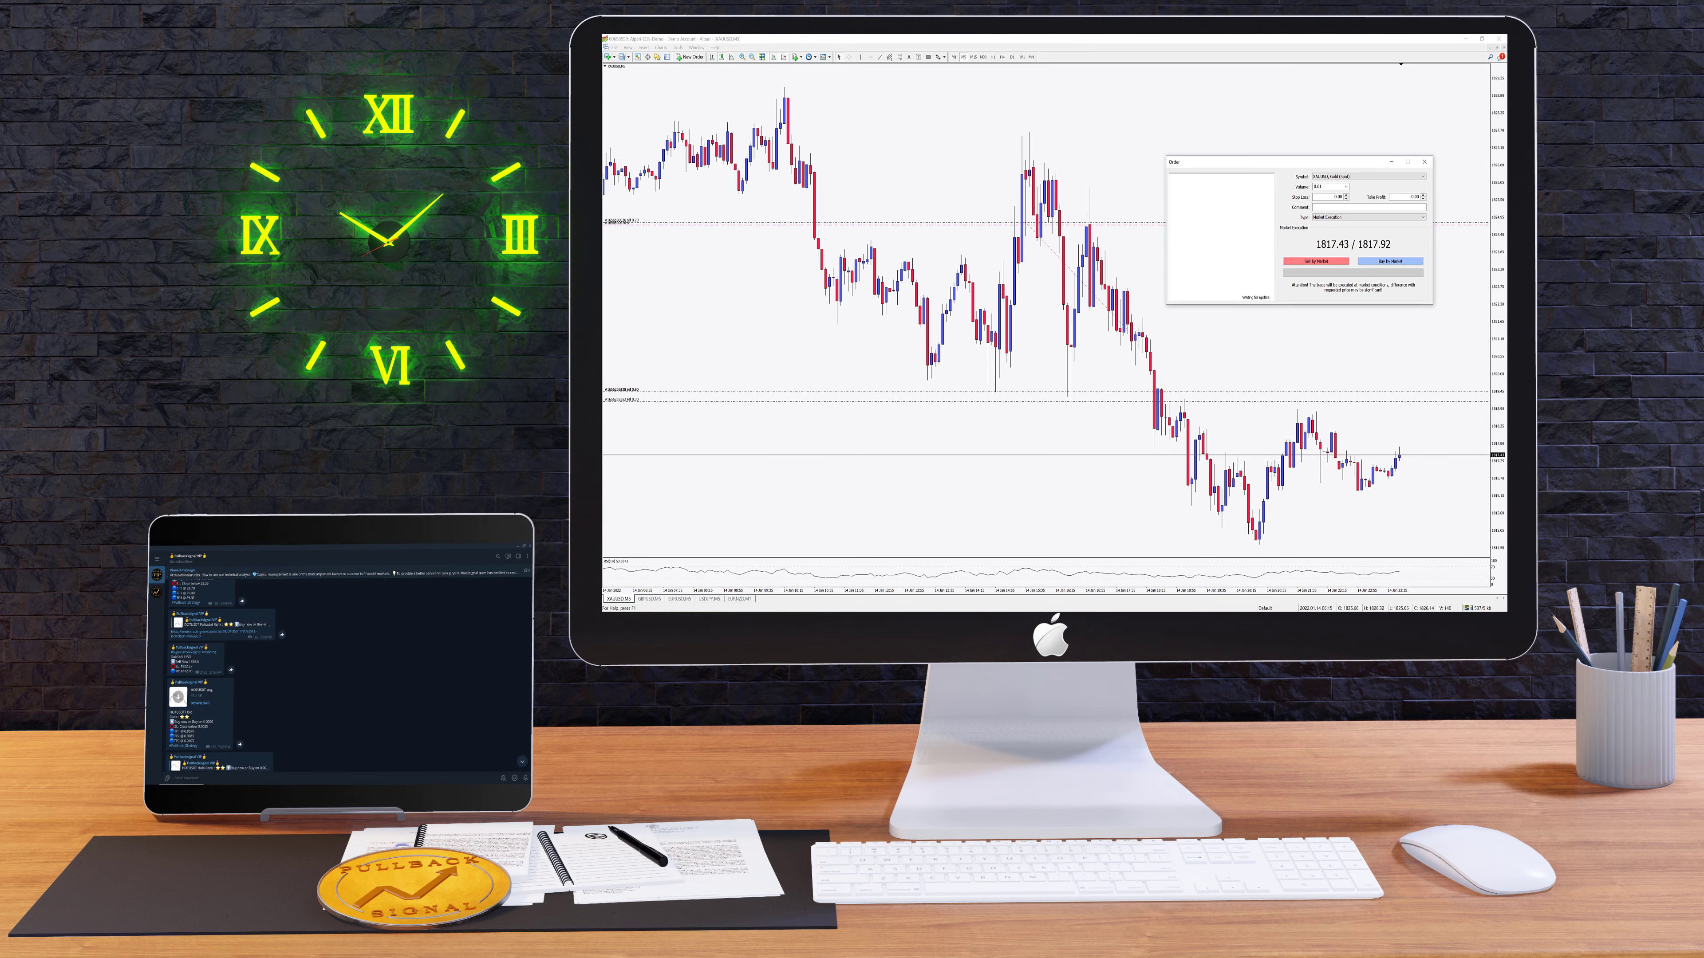